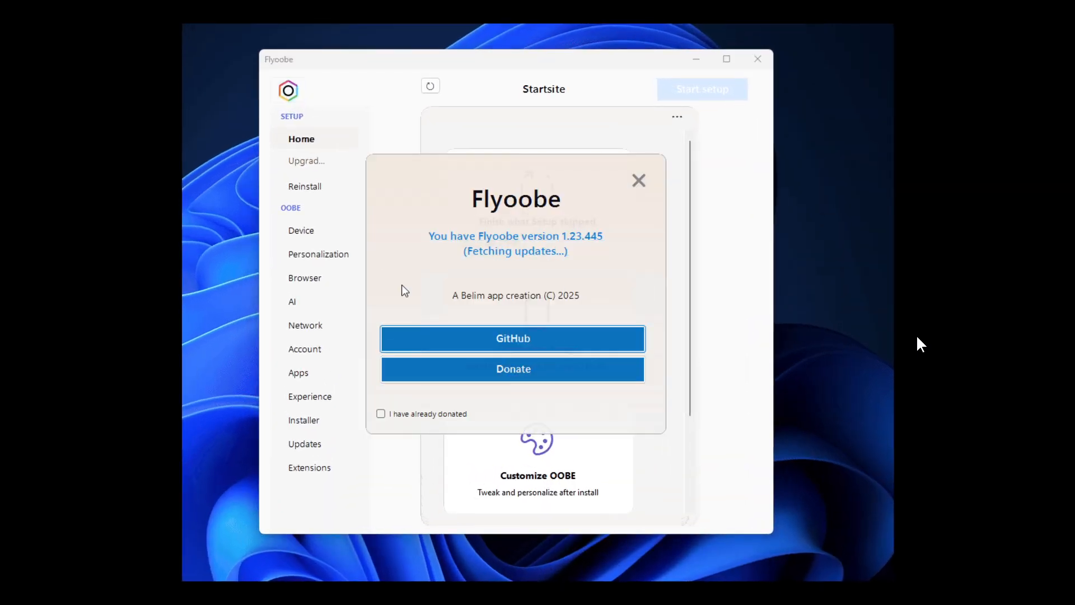
Step: Close About, open Setup Extensions, search '25', and run Show Info (log) for the 25H2 package
{"action": "left_click", "coordinate": [638, 180]}
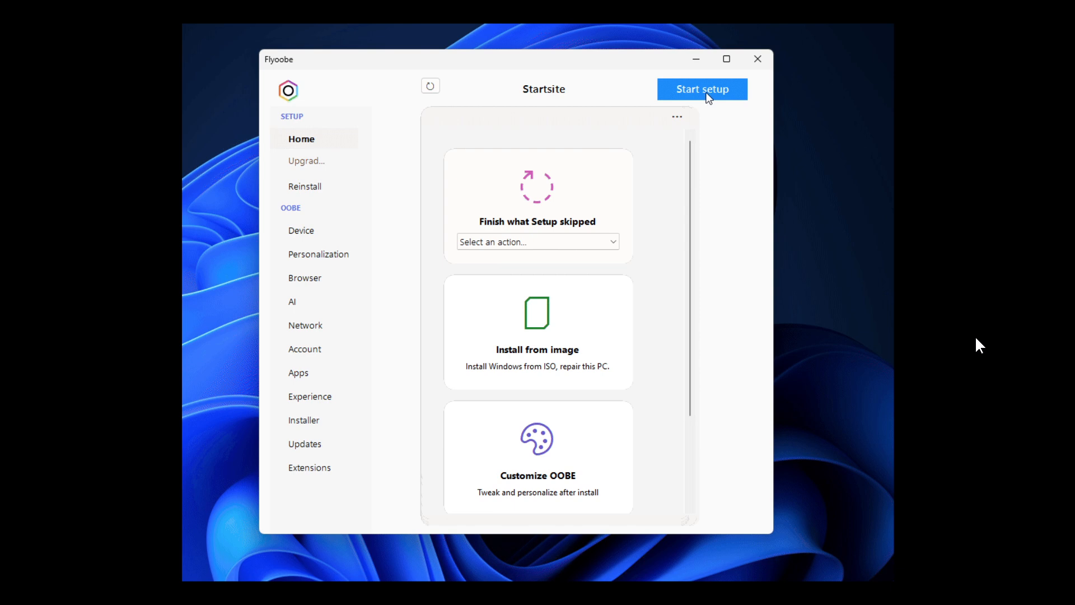
{"action": "scroll", "scroll_direction": "down", "scroll_amount": 3}
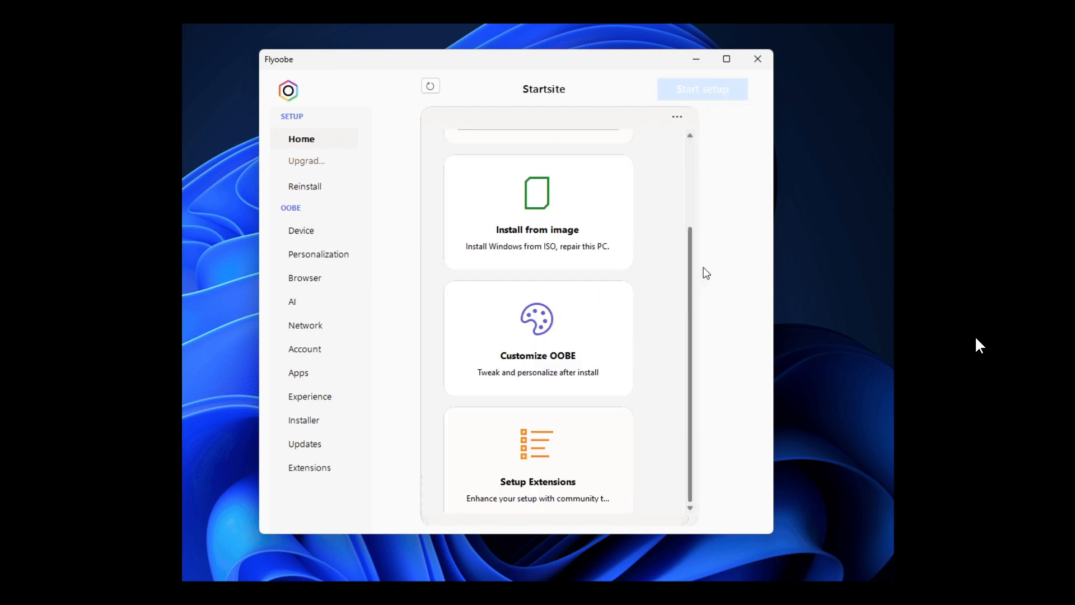
{"action": "left_click", "coordinate": [309, 467]}
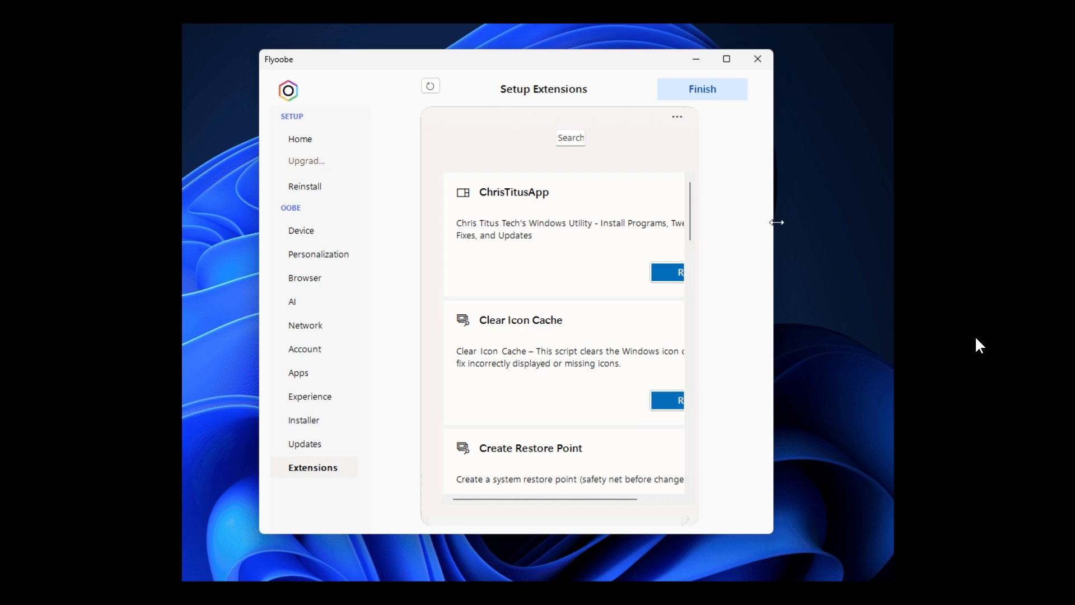
{"action": "type", "text": "25"}
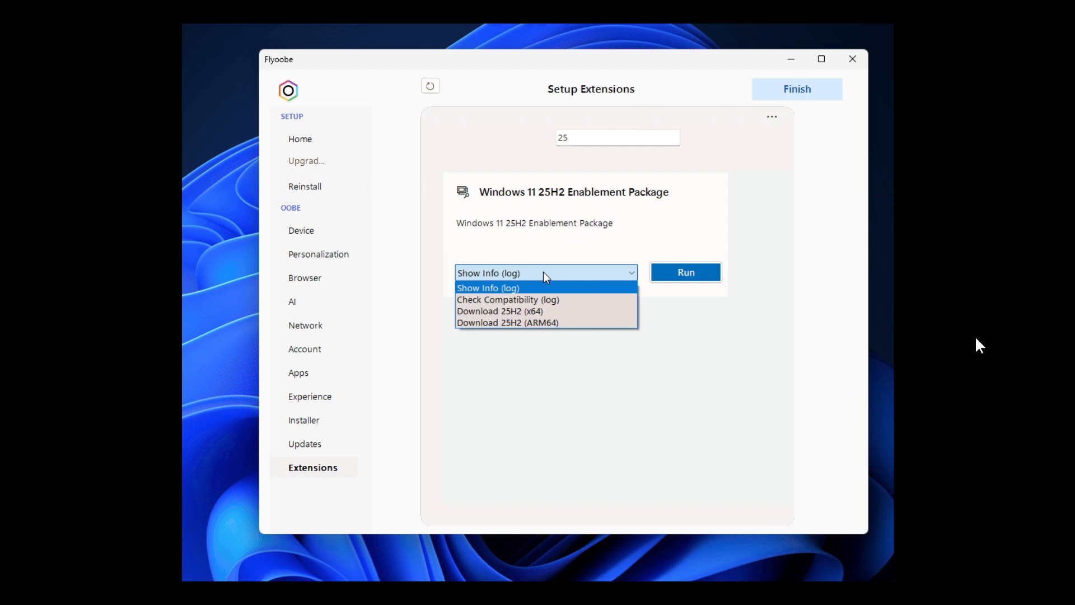
{"action": "left_click", "coordinate": [488, 287]}
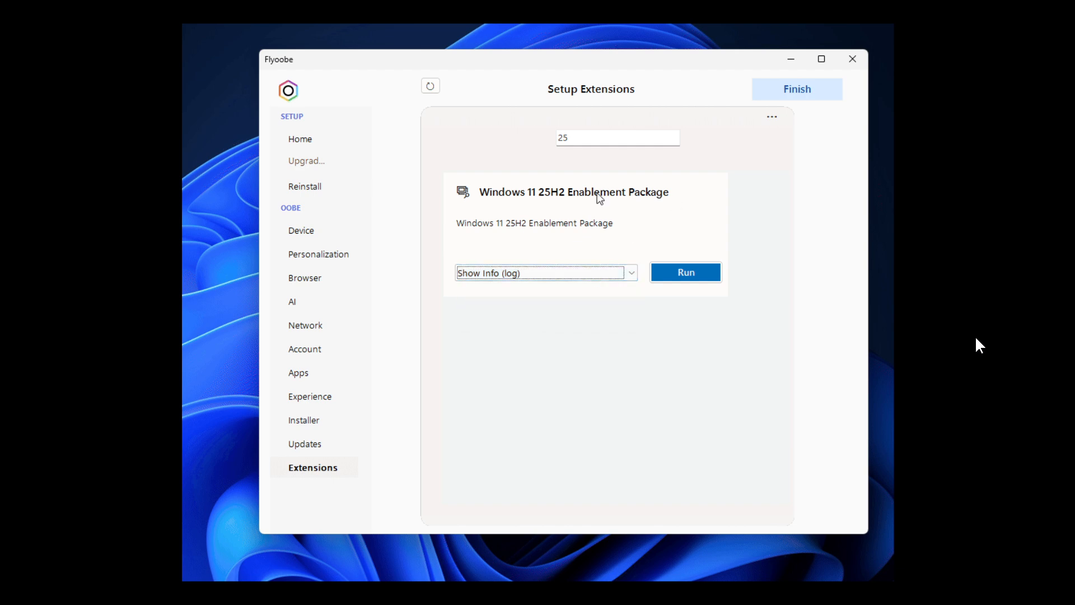
{"action": "left_click", "coordinate": [685, 272]}
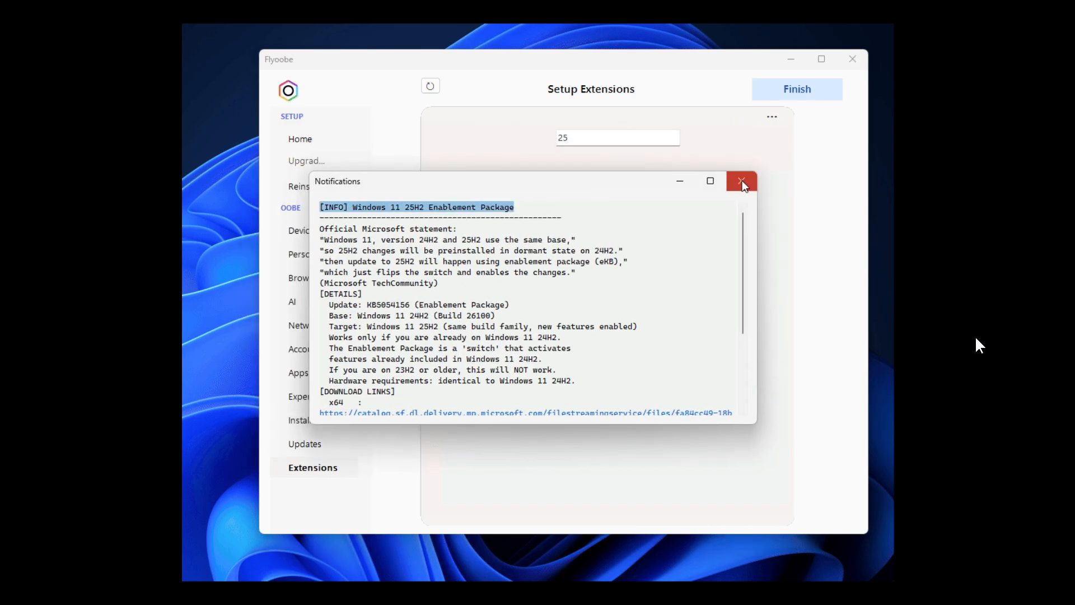
Step: Run Check Compatibility (log), confirming KB5054156 installed on 25H2, and pick Download 25H2 (x64)
{"action": "left_click", "coordinate": [742, 181]}
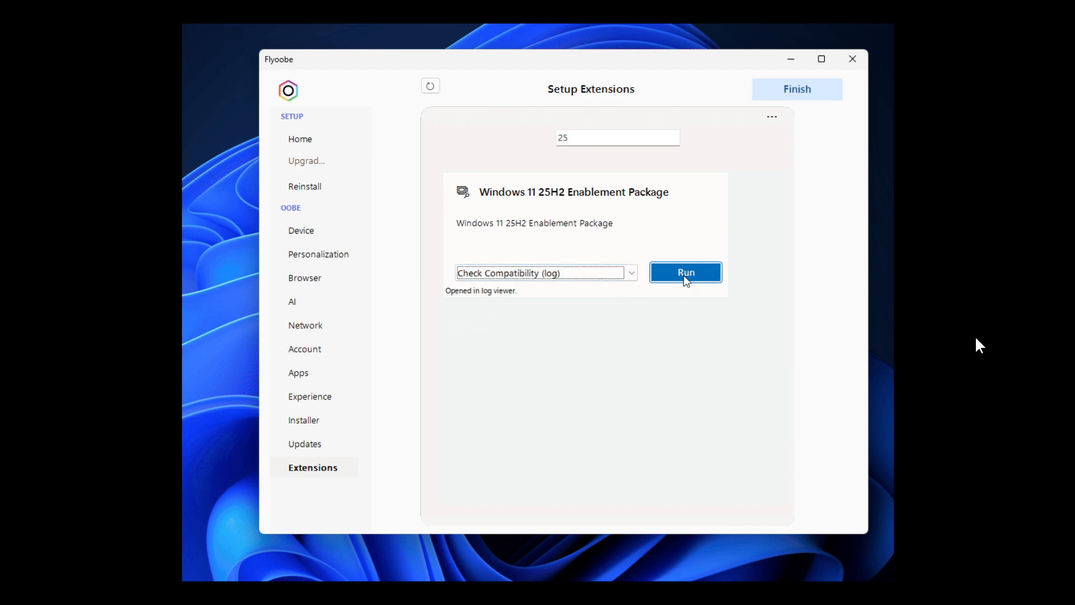
{"action": "left_click", "coordinate": [685, 272]}
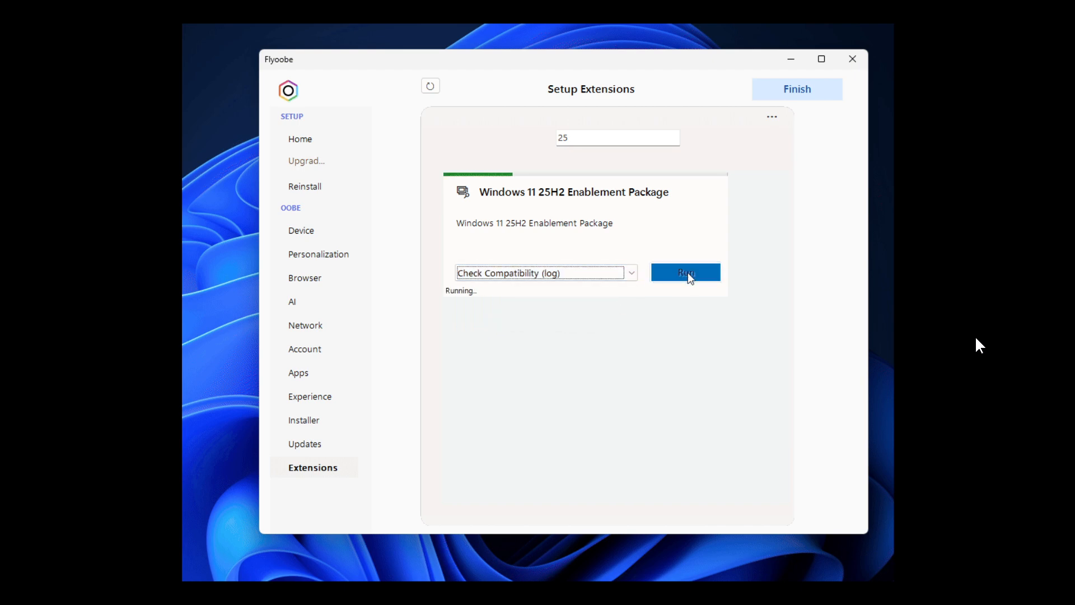
{"action": "left_click", "coordinate": [685, 273]}
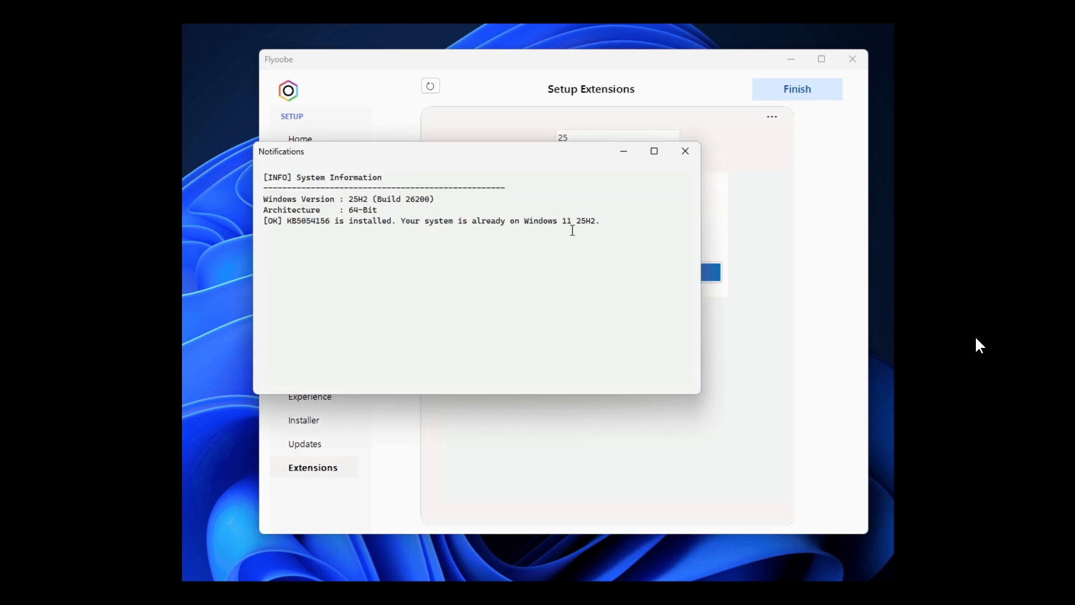
{"action": "triple_click", "coordinate": [430, 220]}
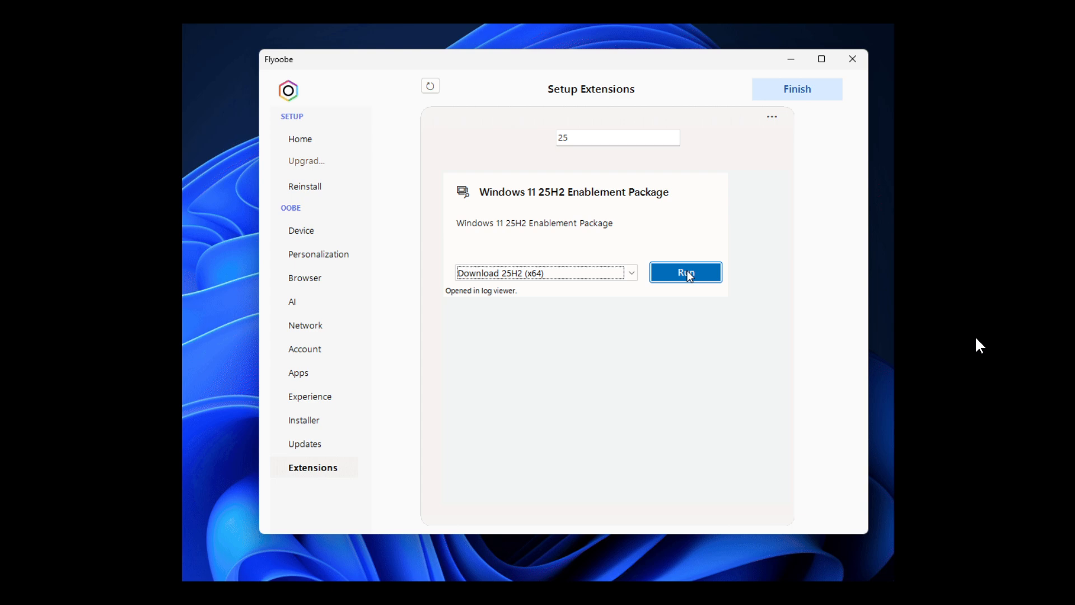
Step: Run the x64 download, dismiss the KB5054156 already-installed warning, and close the About dialog
{"action": "left_click", "coordinate": [685, 272]}
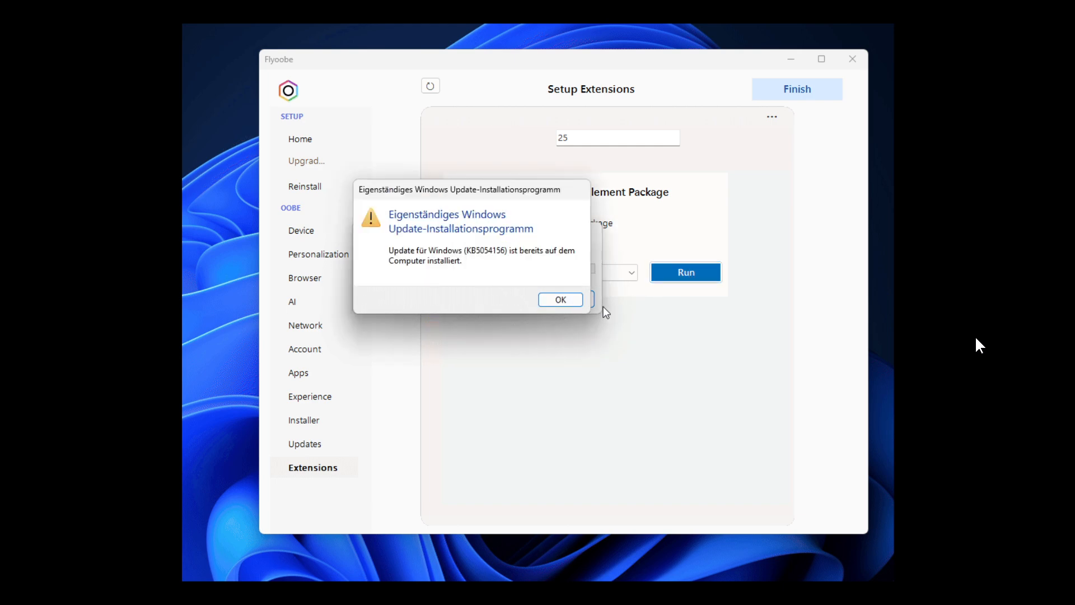
{"action": "left_click", "coordinate": [560, 299]}
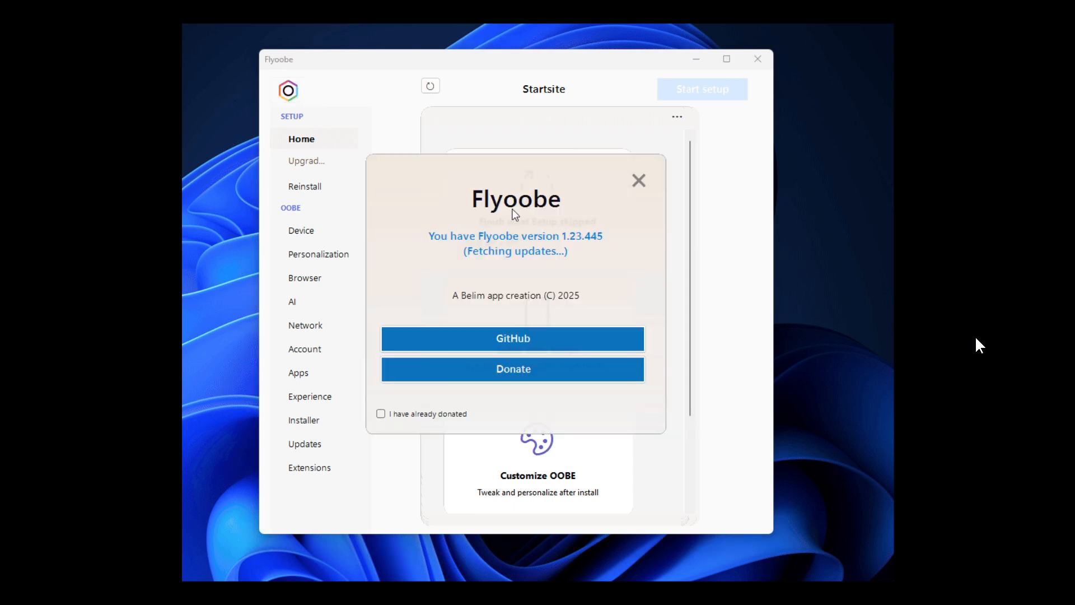
{"action": "left_click", "coordinate": [638, 180]}
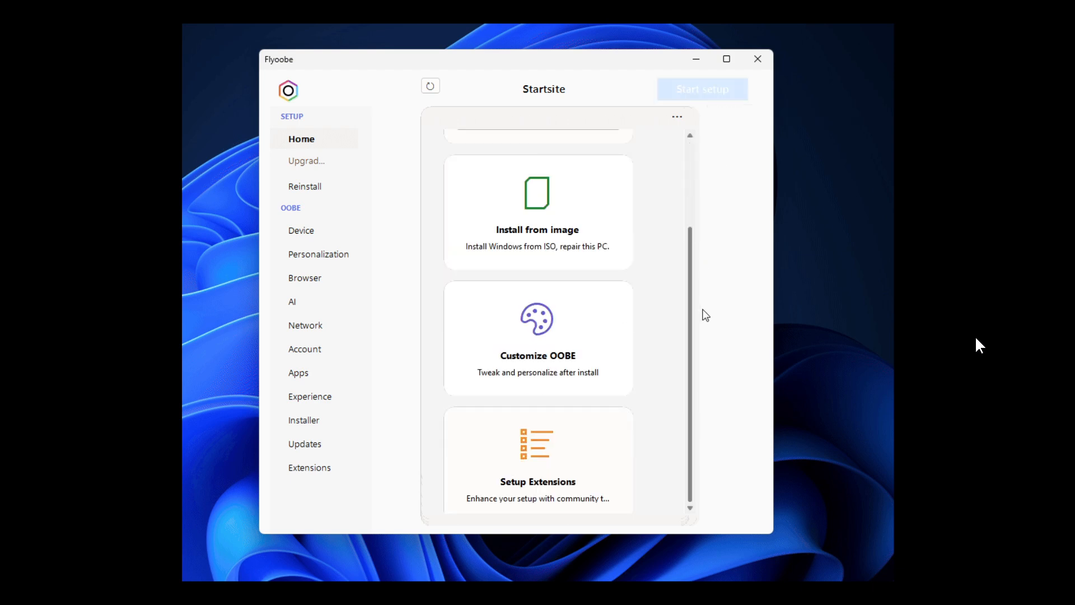
Step: Reopen Setup Extensions, run Show Info (log) for the 25H2 package again, then close Notifications
{"action": "left_click", "coordinate": [310, 467]}
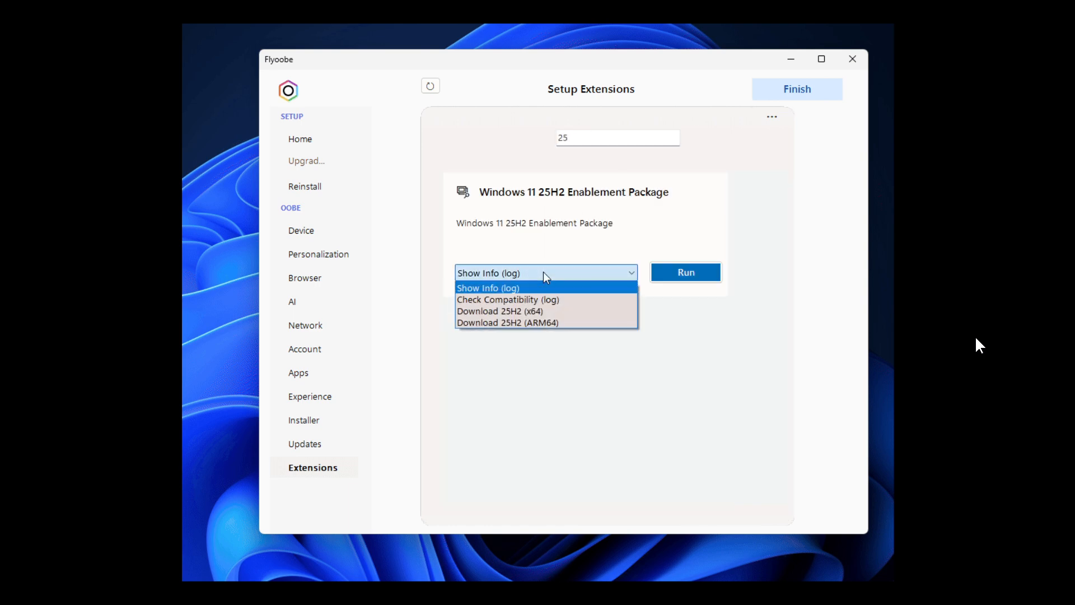
{"action": "left_click", "coordinate": [488, 287]}
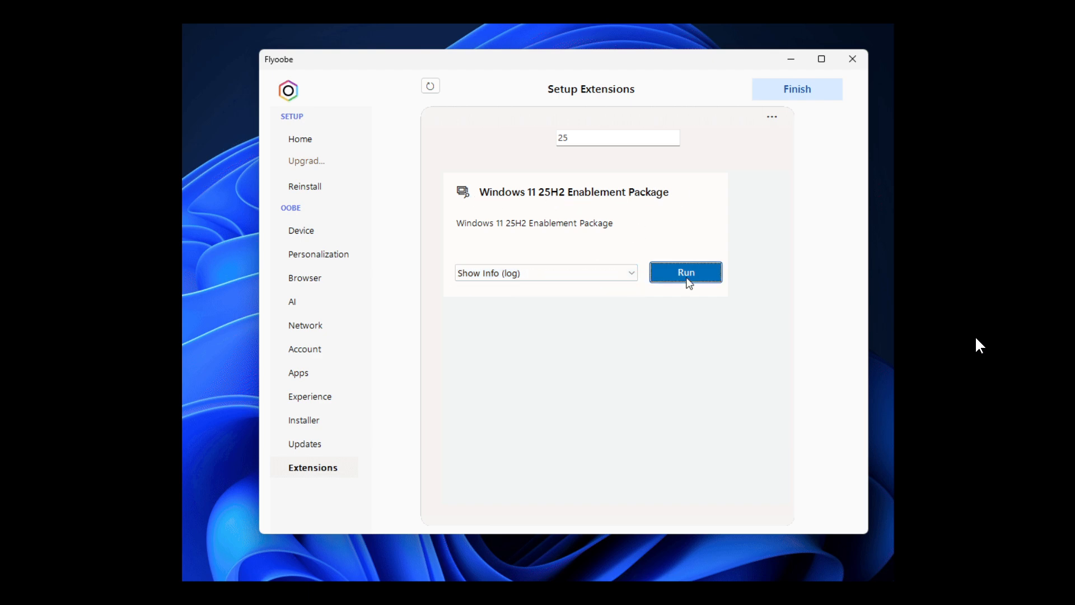
{"action": "left_click", "coordinate": [685, 272]}
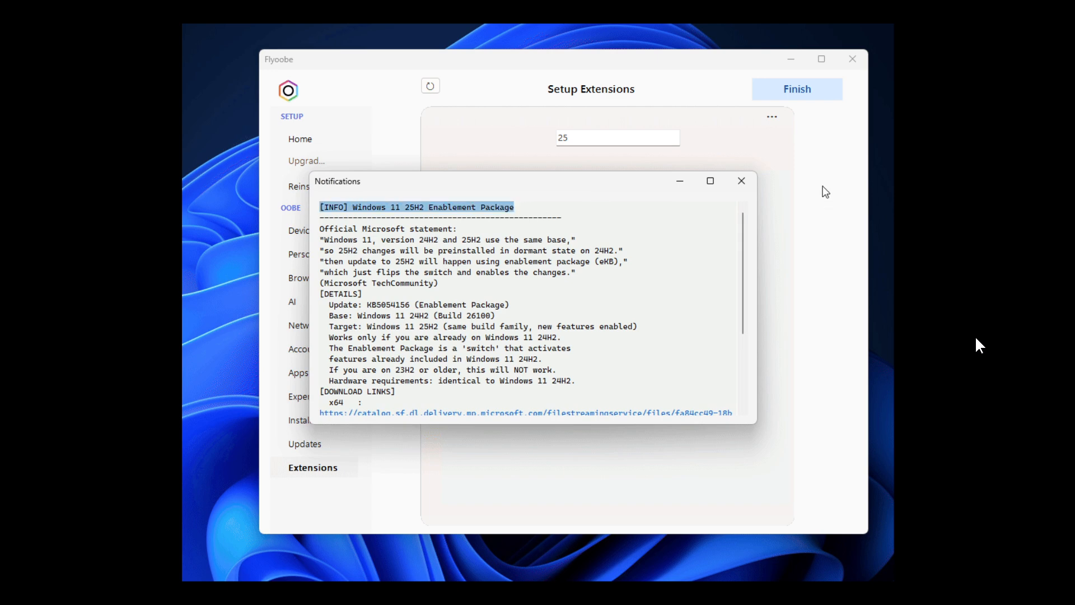
{"action": "left_click", "coordinate": [545, 272]}
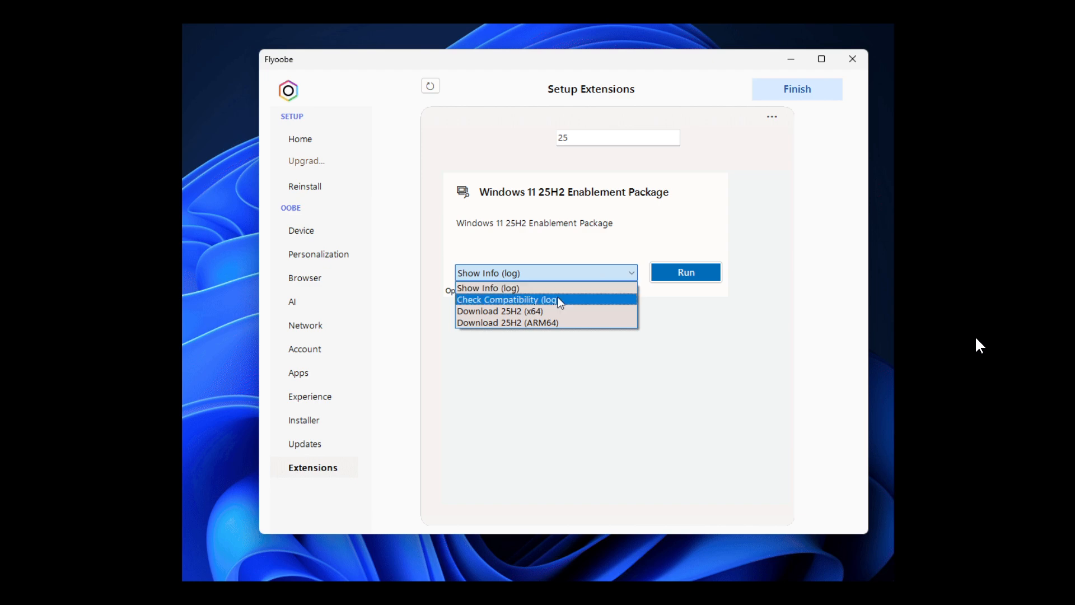
{"action": "mouse_move", "coordinate": [623, 306]}
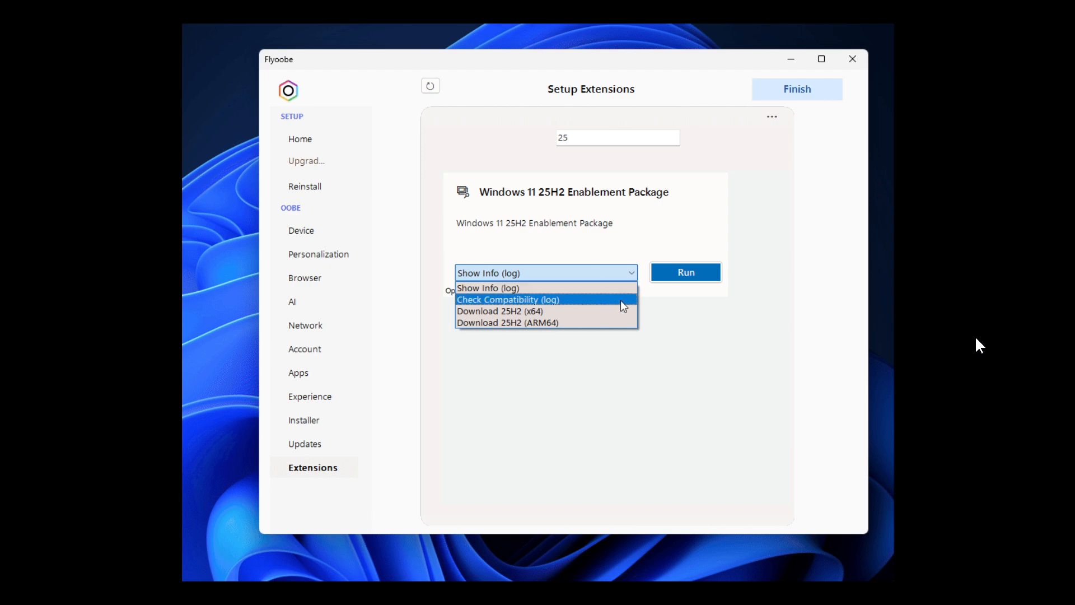